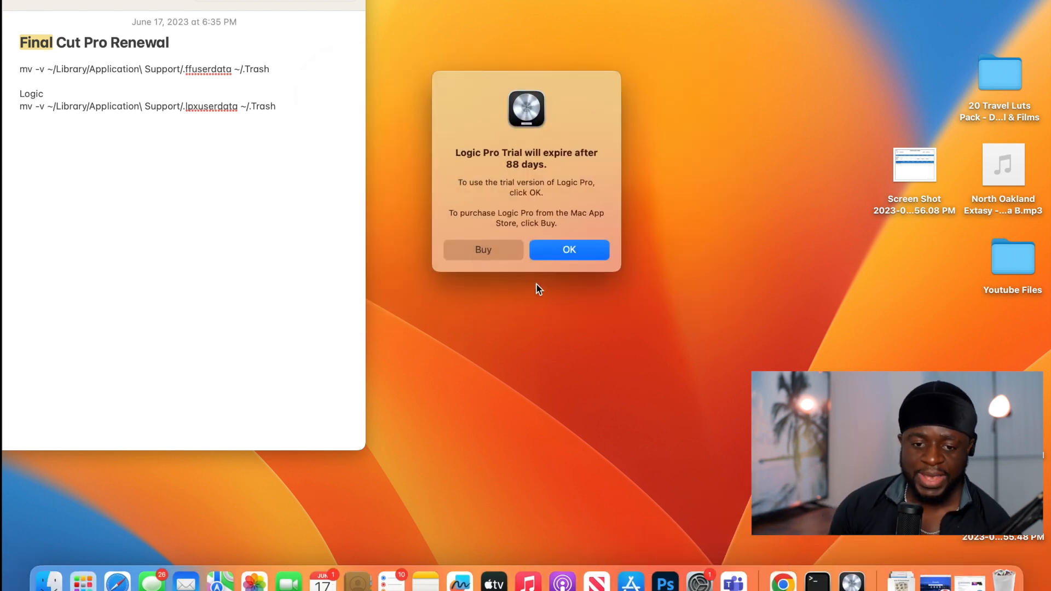
Step: Accept the 88-day trial alert and choose Empty Project
{"action": "left_click", "coordinate": [568, 250]}
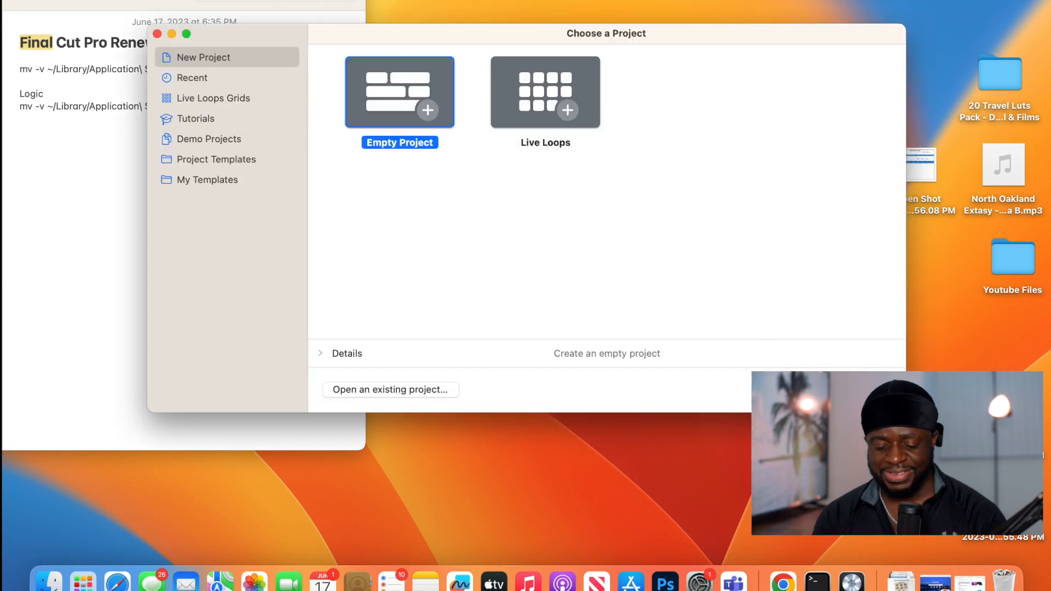
{"action": "left_click", "coordinate": [157, 33]}
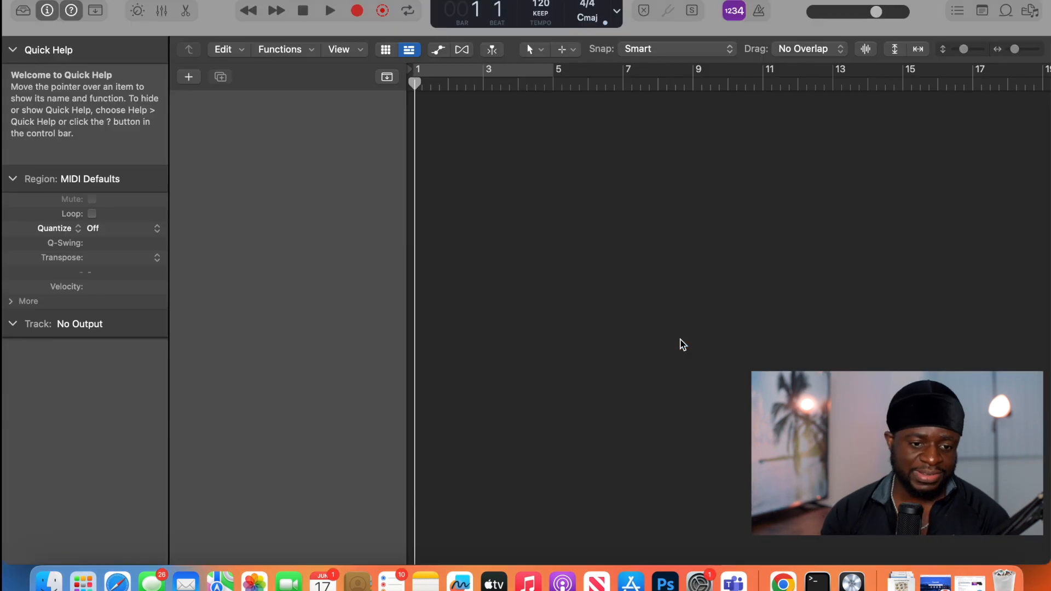
Step: Create one Software Instrument track, giving a Classic Electric Piano track
{"action": "left_click", "coordinate": [189, 77]}
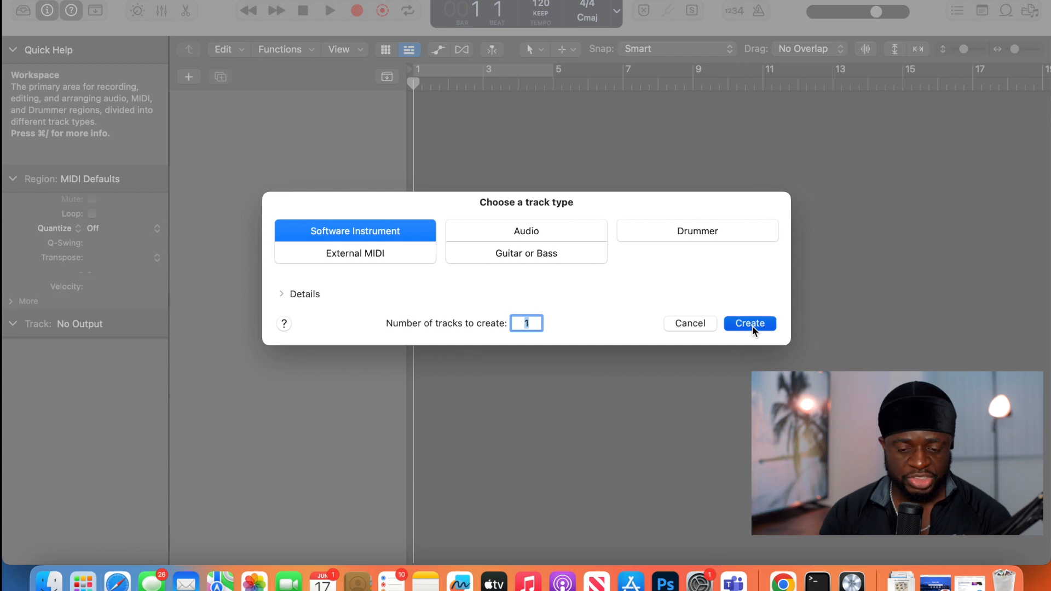
{"action": "left_click", "coordinate": [749, 323]}
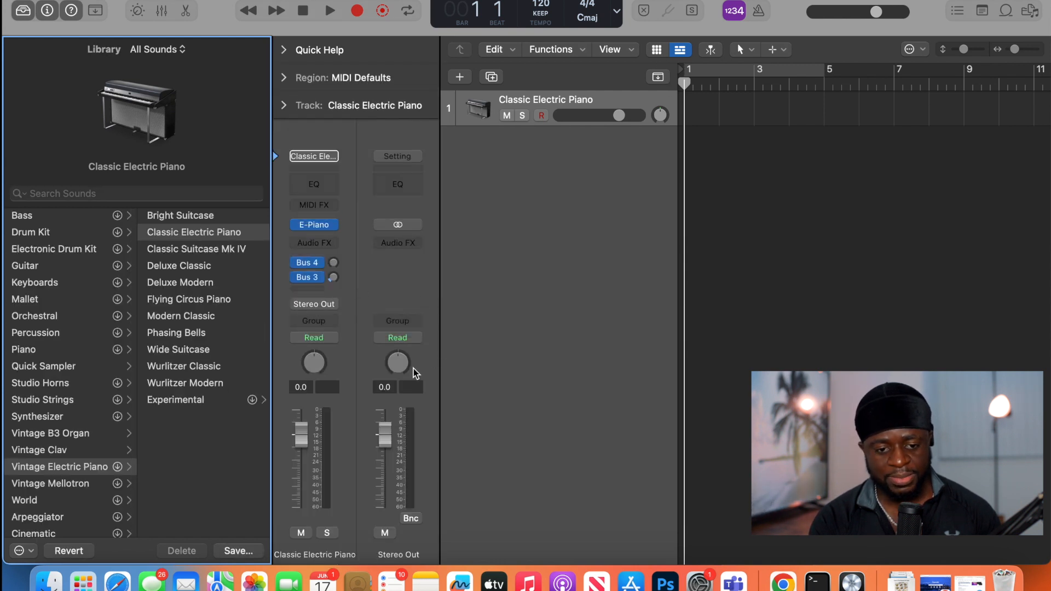
{"action": "left_click", "coordinate": [39, 382]}
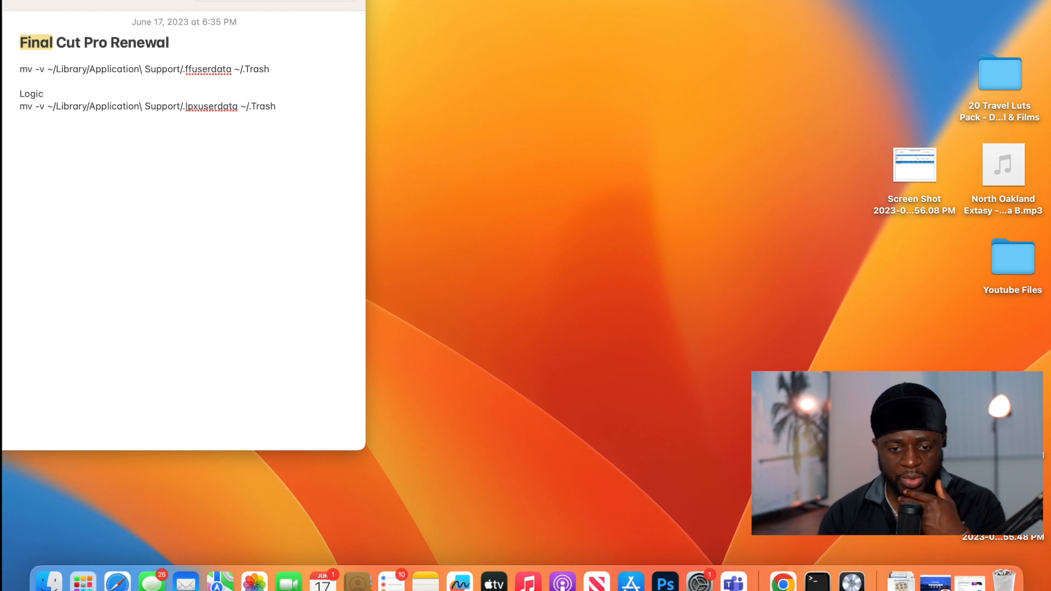
Step: Find Terminal via Spotlight with 'ter' and select the note's Logic mv command
{"action": "type", "text": "ter"}
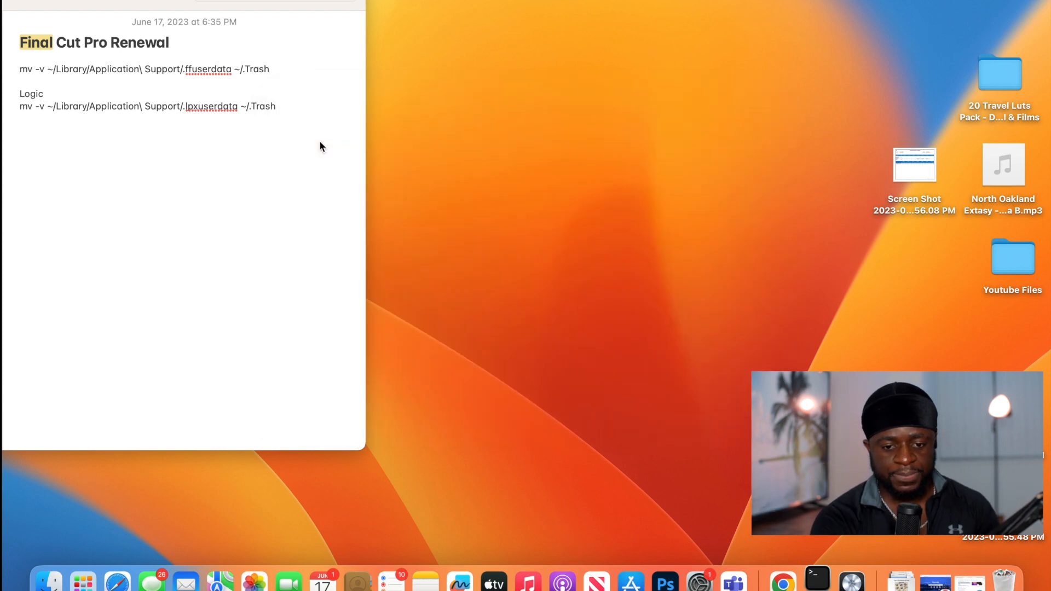
{"action": "left_click", "coordinate": [817, 581]}
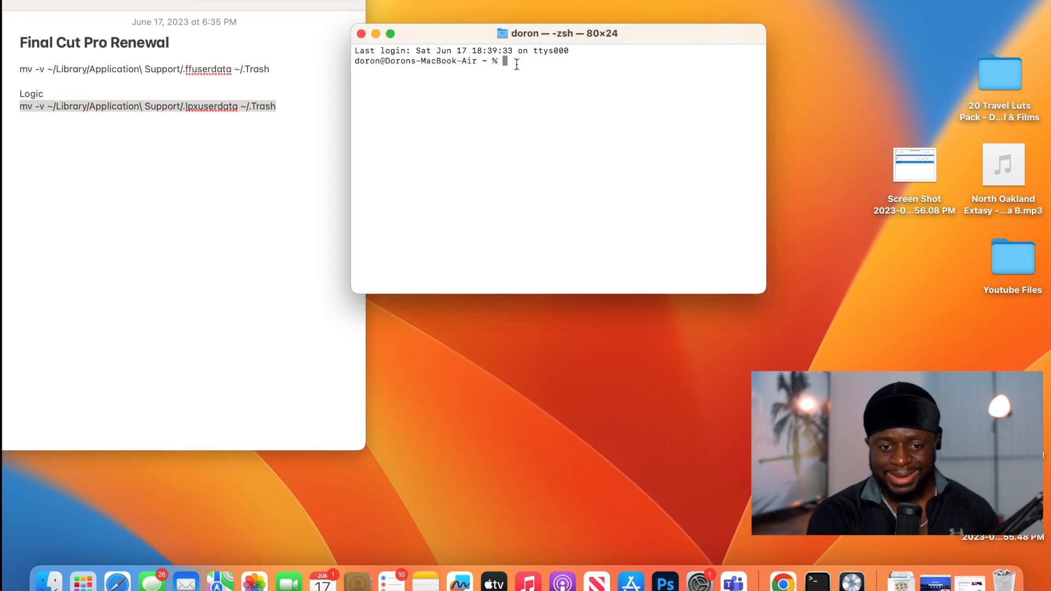
Step: Run 'mv -v ~/Library/Application\ Support/.lpxuserdata ~/.Trash' and close Terminal
{"action": "type", "text": "mv -v ~/Library/Application\\ Support/.lpxuserdata ~/.Trash"}
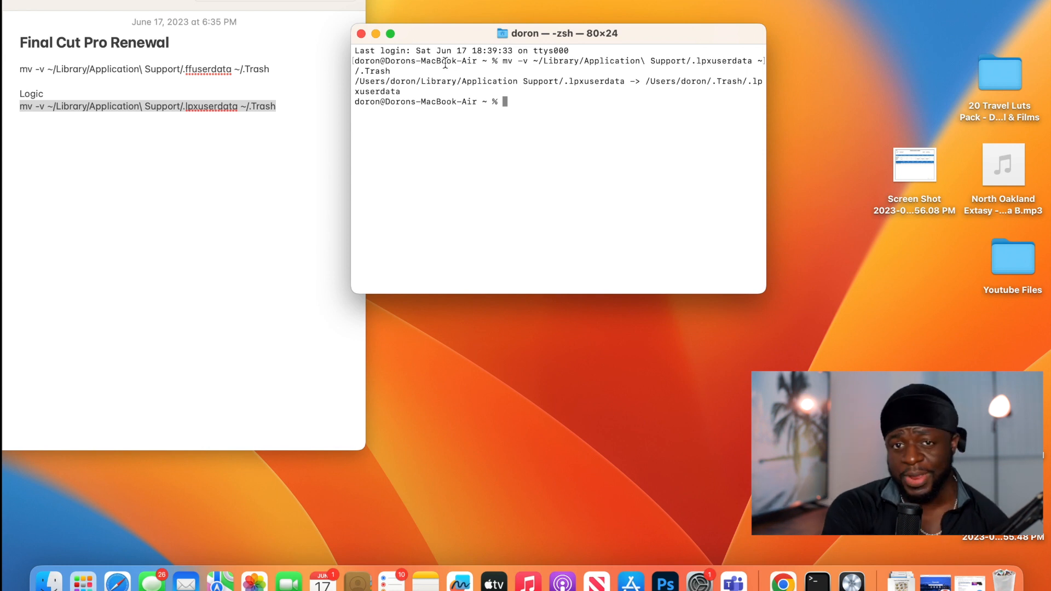
{"action": "left_click", "coordinate": [360, 33]}
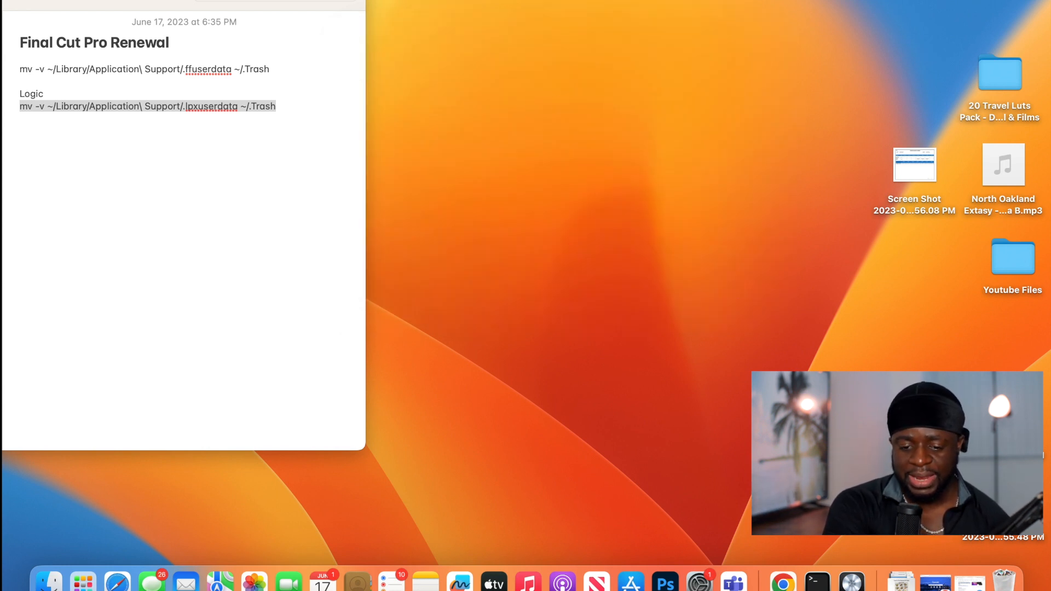
Step: Relaunch Logic Pro from the Dock to bring up its trial notice
{"action": "right_click", "coordinate": [728, 556]}
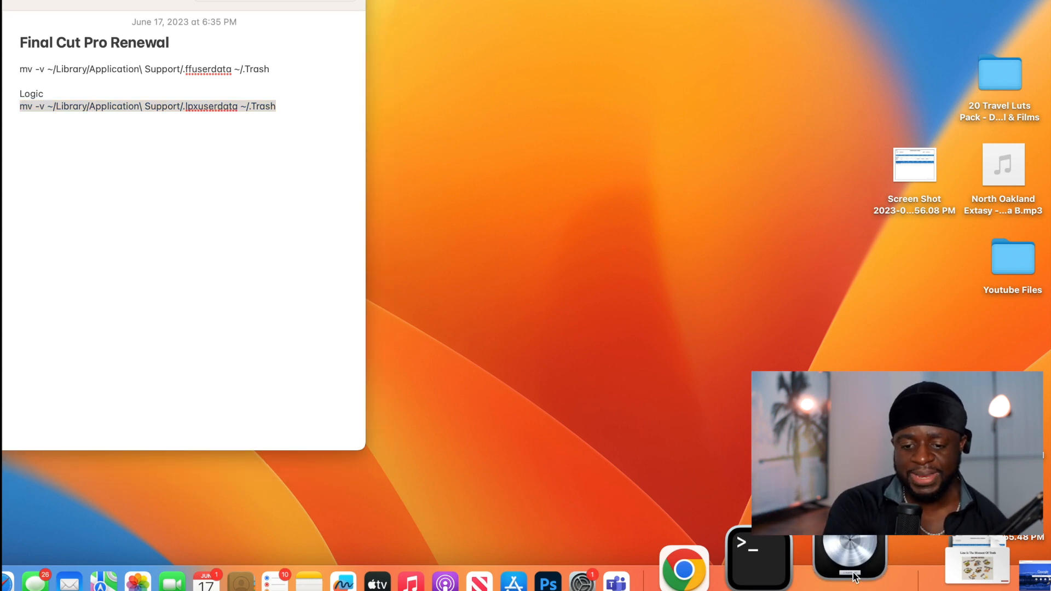
{"action": "left_click", "coordinate": [850, 560]}
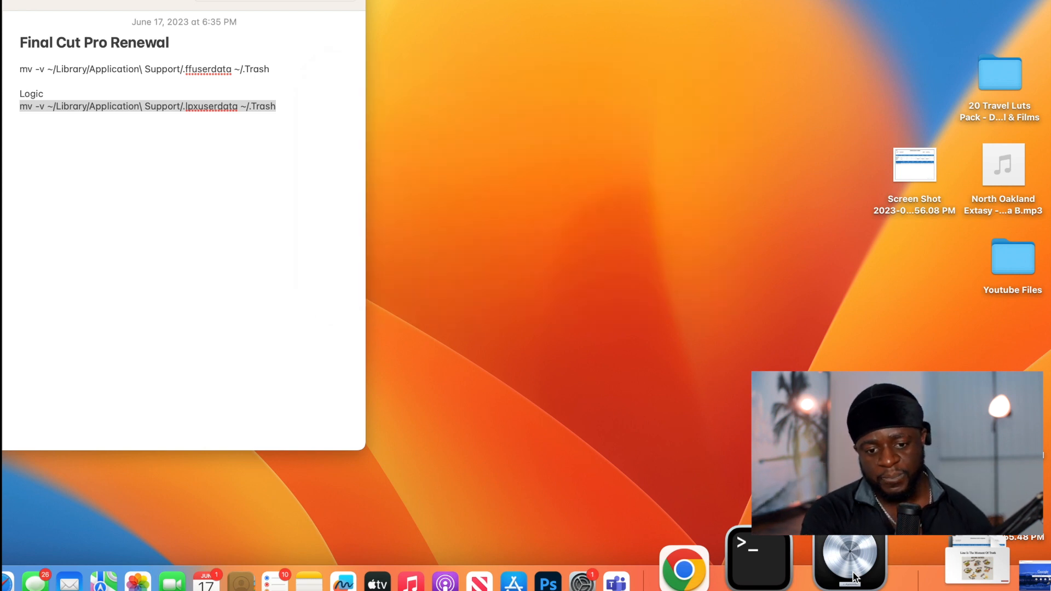
{"action": "left_click", "coordinate": [849, 559]}
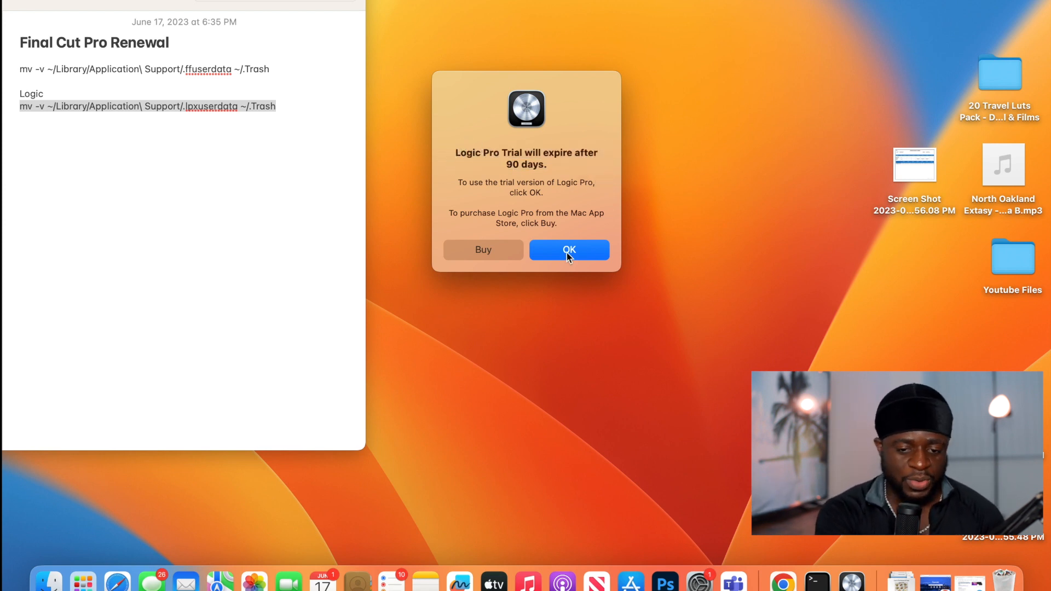
Step: Accept the 'Logic Pro Trial will expire after 90 days' alert
{"action": "left_click", "coordinate": [568, 250]}
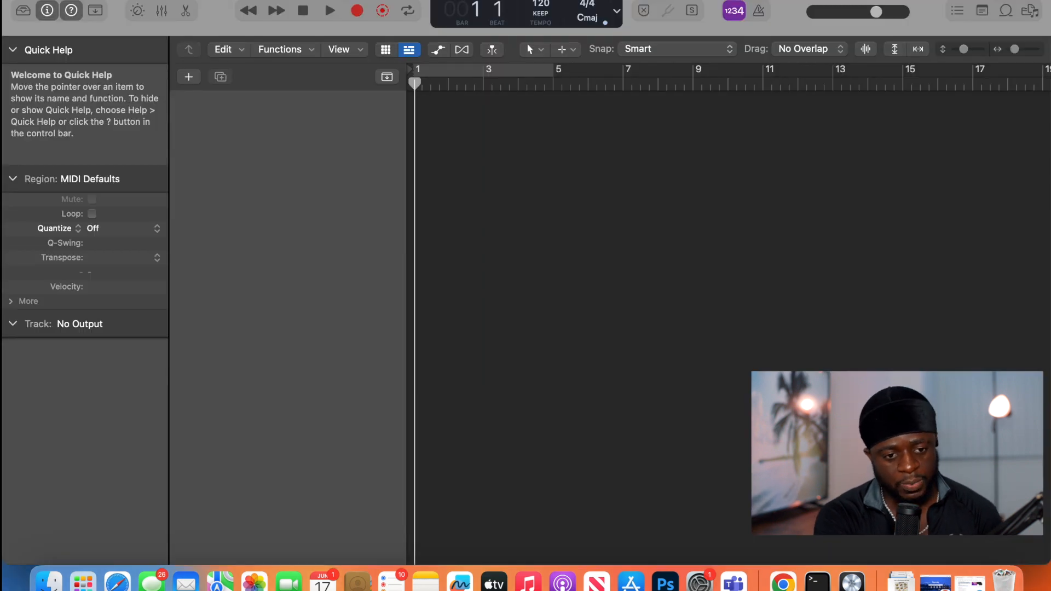
Step: Create one Software Instrument track, adding Classic Electric Piano to the new project
{"action": "left_click", "coordinate": [188, 77]}
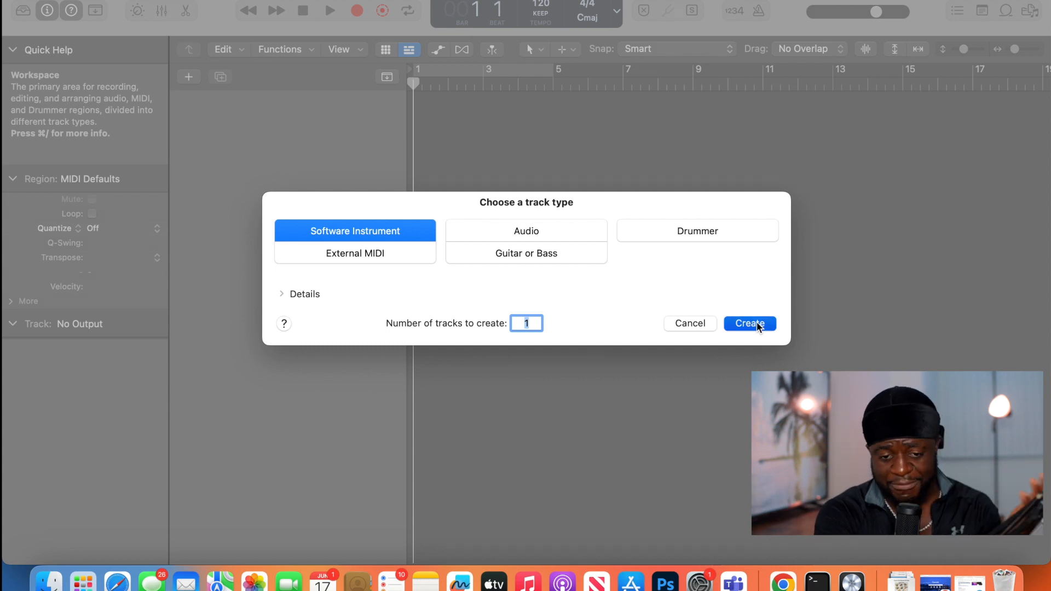
{"action": "left_click", "coordinate": [748, 323]}
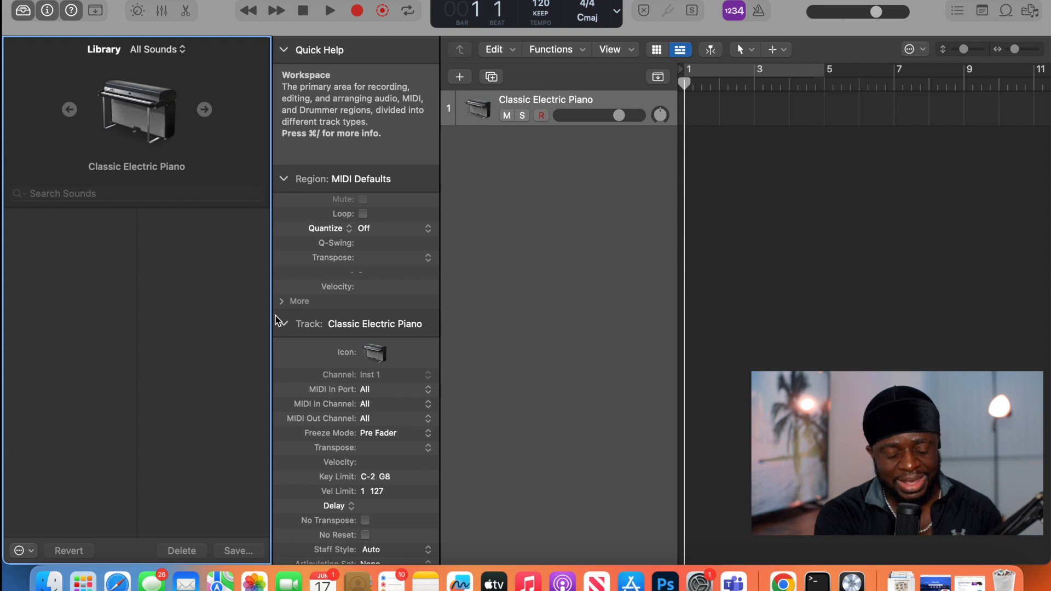
{"action": "mouse_move", "coordinate": [325, 252]}
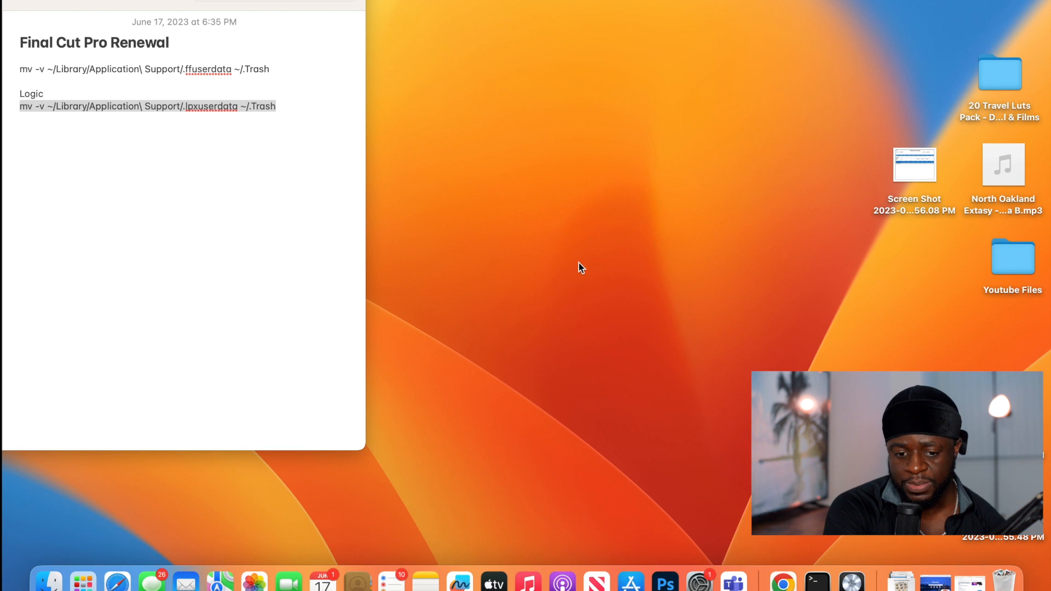
{"action": "mouse_move", "coordinate": [665, 13]}
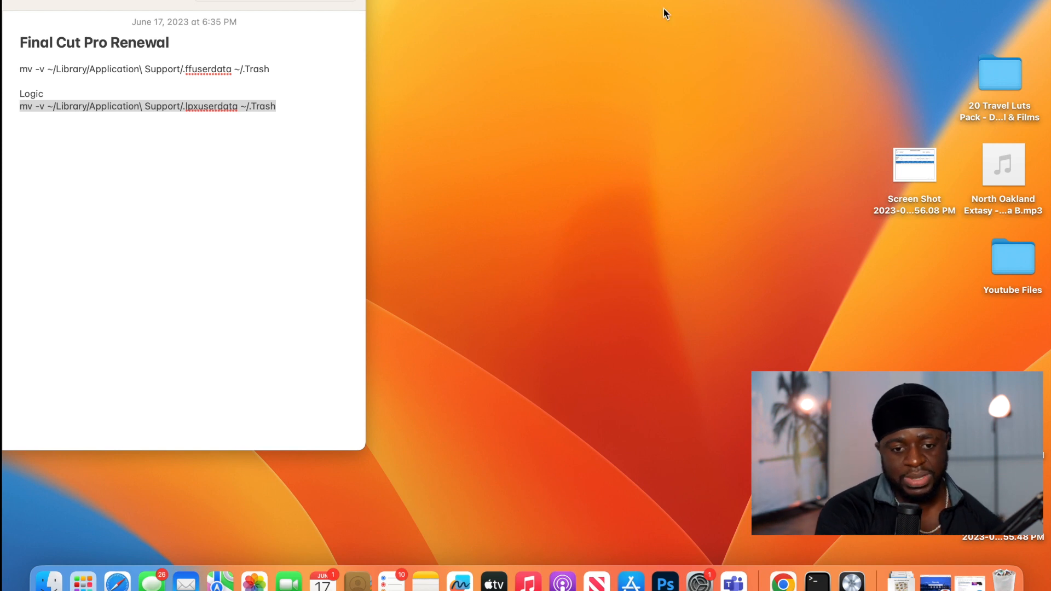